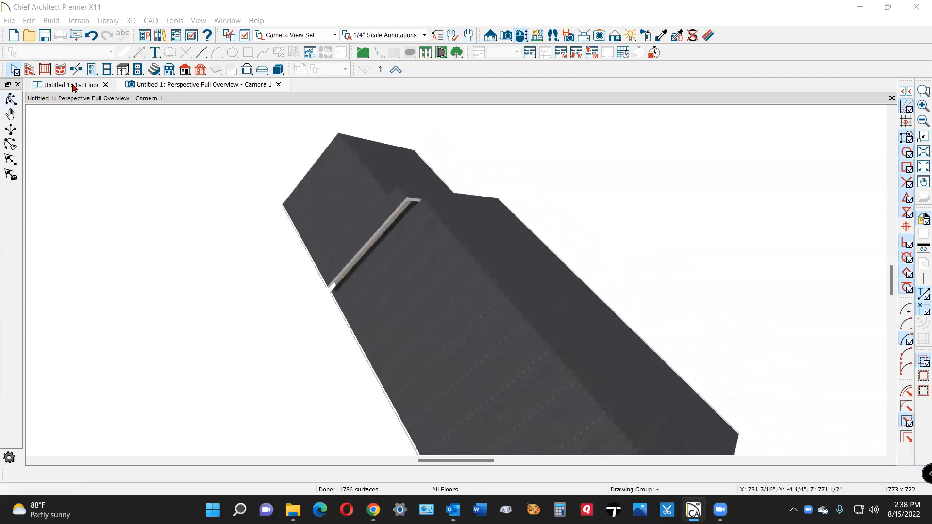
Orbit around the roof junction to see where the lower gable runs into the main roof
click(72, 86)
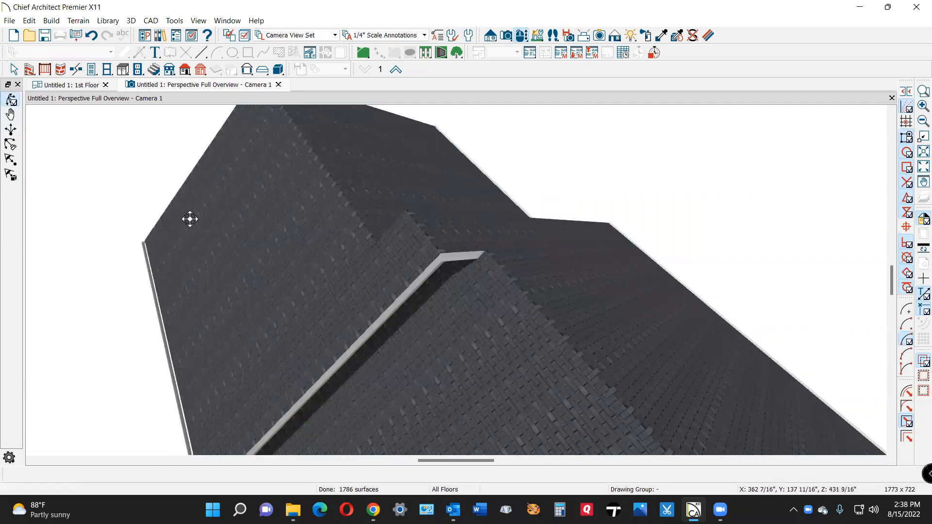
drag(190, 219, 711, 356)
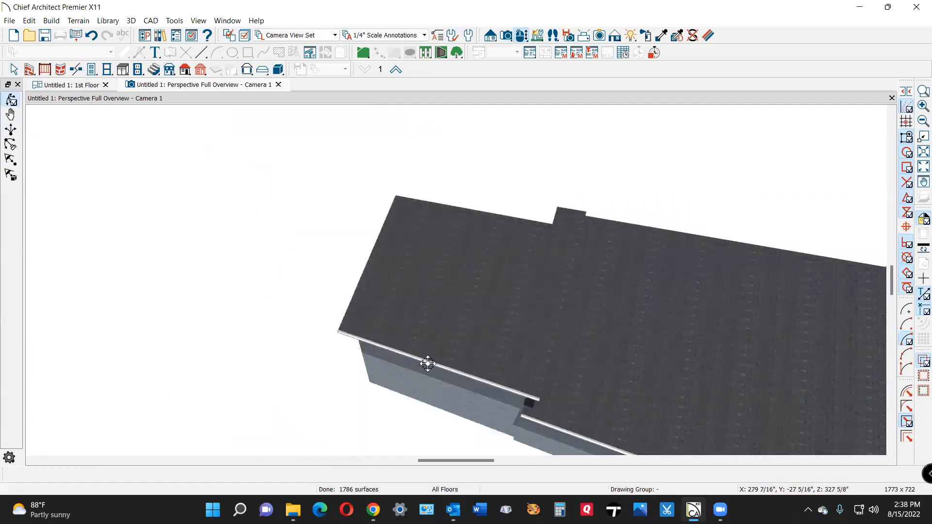
drag(428, 363, 340, 333)
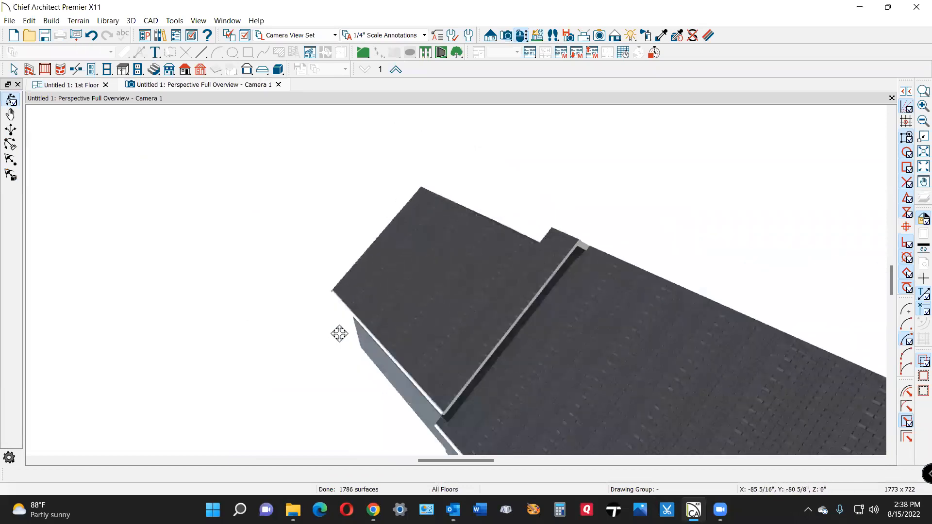
drag(340, 333, 477, 329)
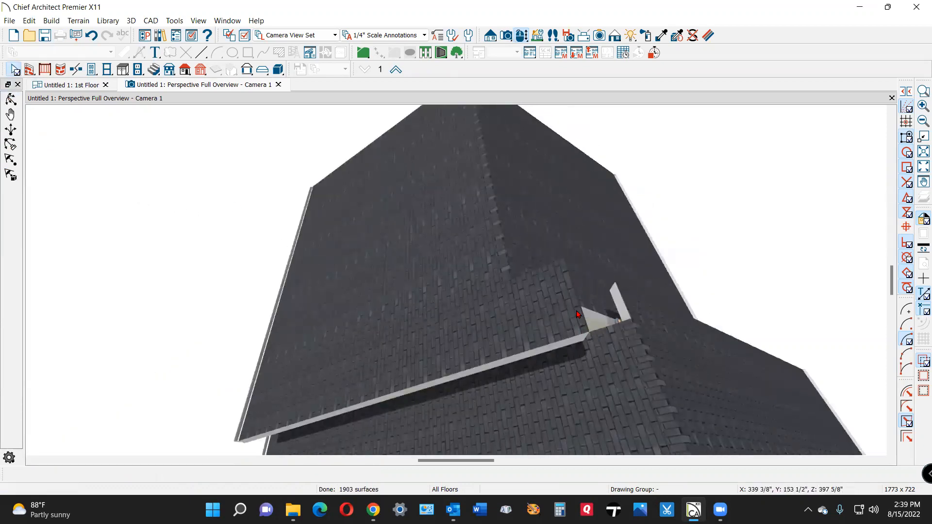
click(579, 315)
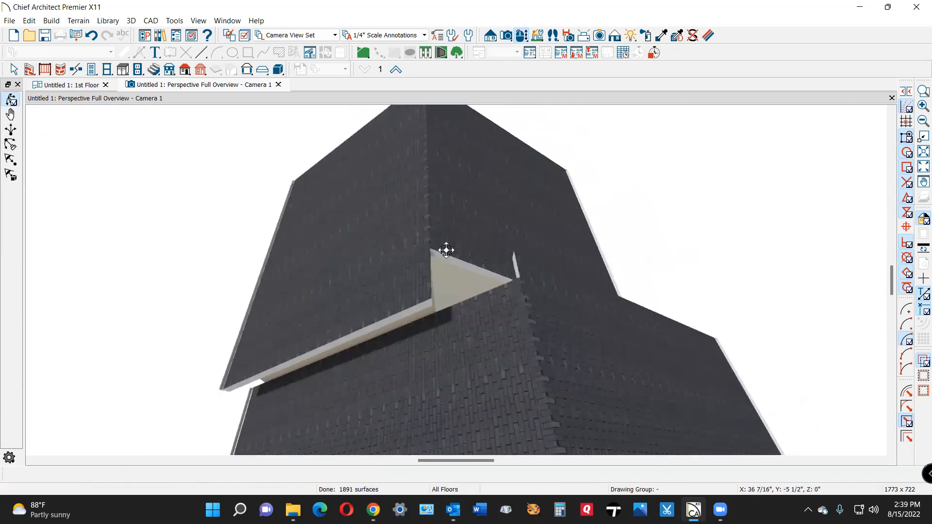
Orbit to the exposed triangle at the junction and select the main roof plane
drag(445, 249, 248, 226)
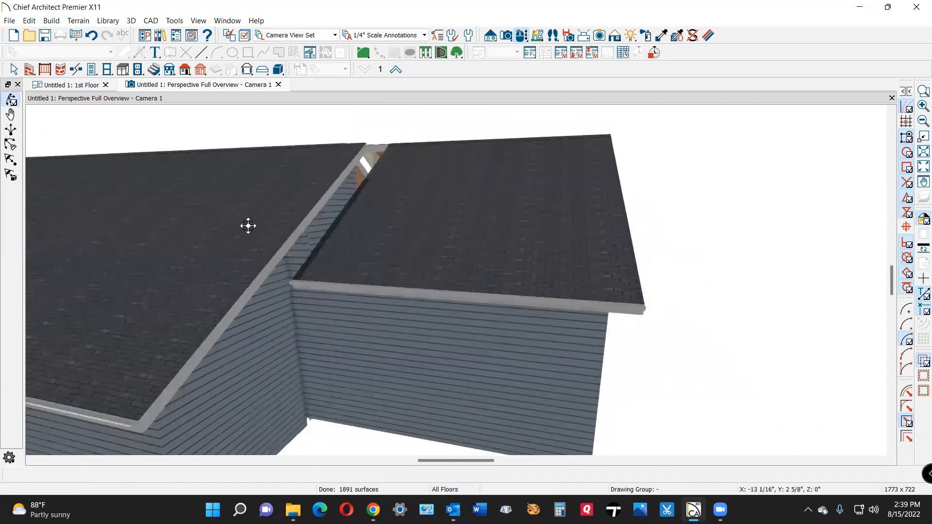
drag(248, 226, 325, 192)
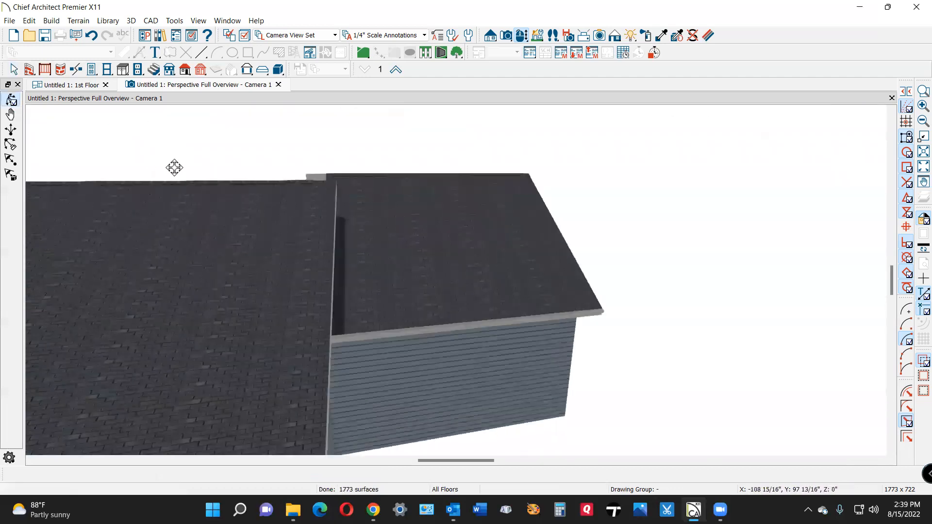
drag(174, 168, 268, 215)
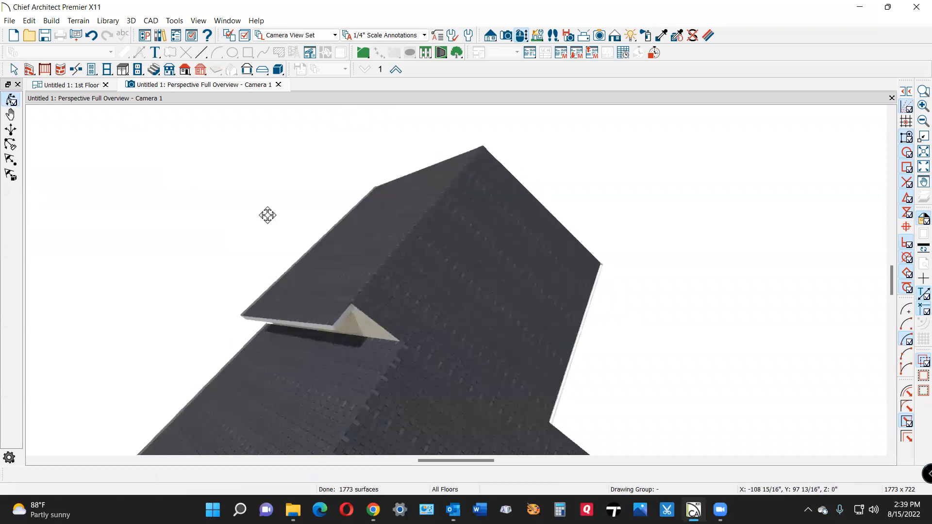
drag(268, 214, 398, 368)
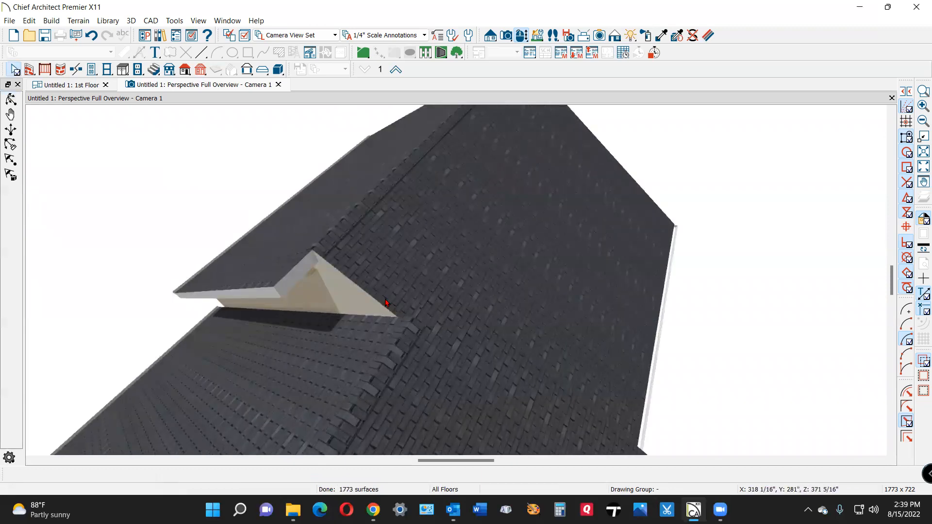
click(387, 303)
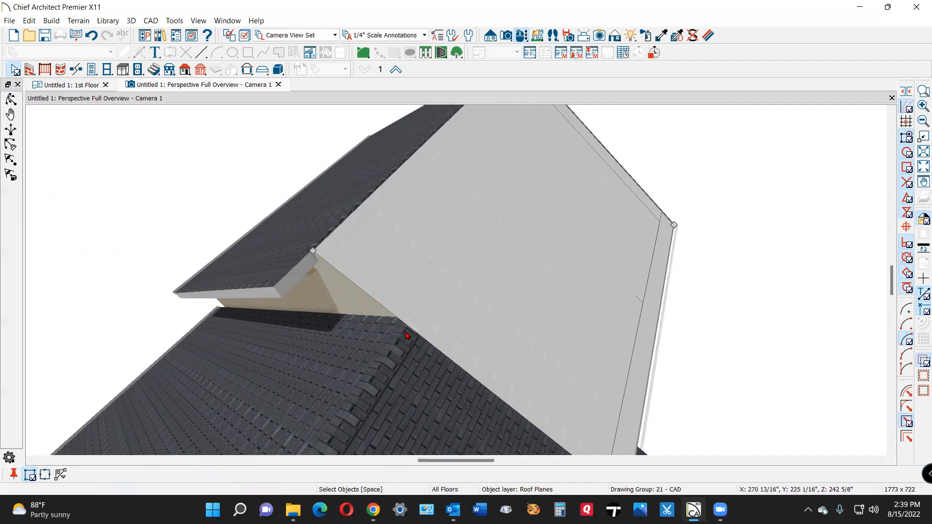
Move the main roof plane's corner onto the lower roof's edge to cover the exposed triangle
click(409, 328)
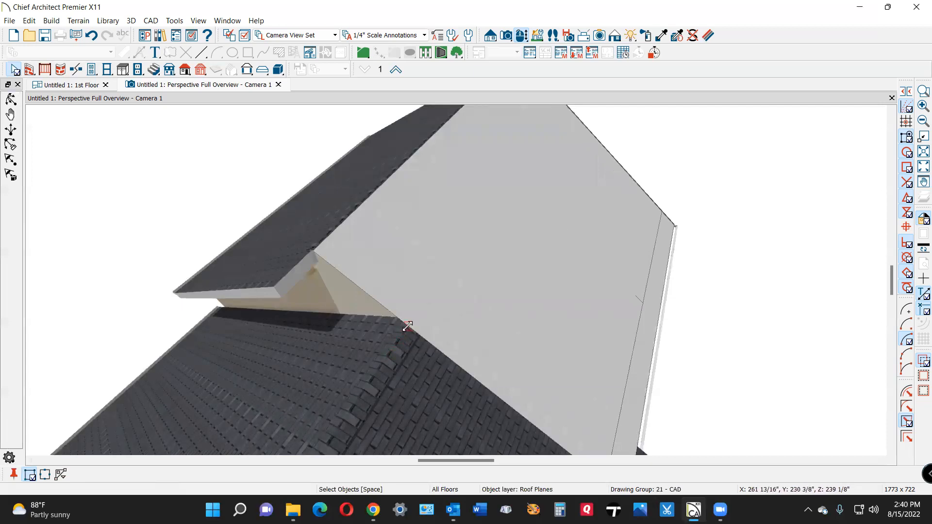
click(408, 326)
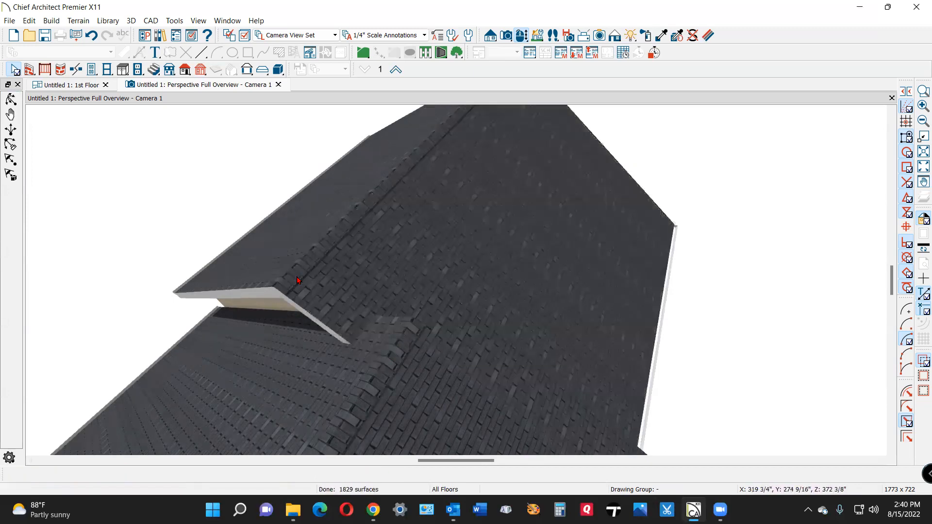
mouse_move(370, 342)
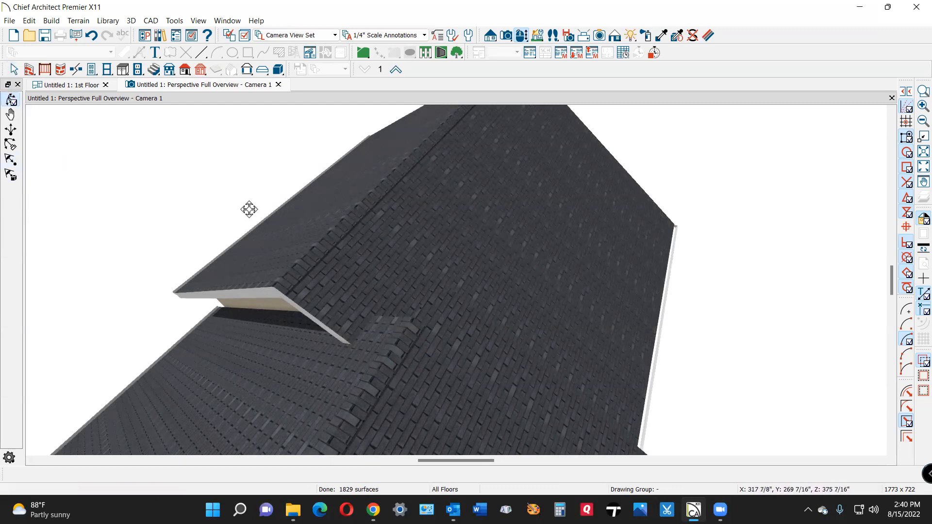
Select the opposite-side roof plane and move its corner to the lower roof intersection
drag(250, 210, 80, 231)
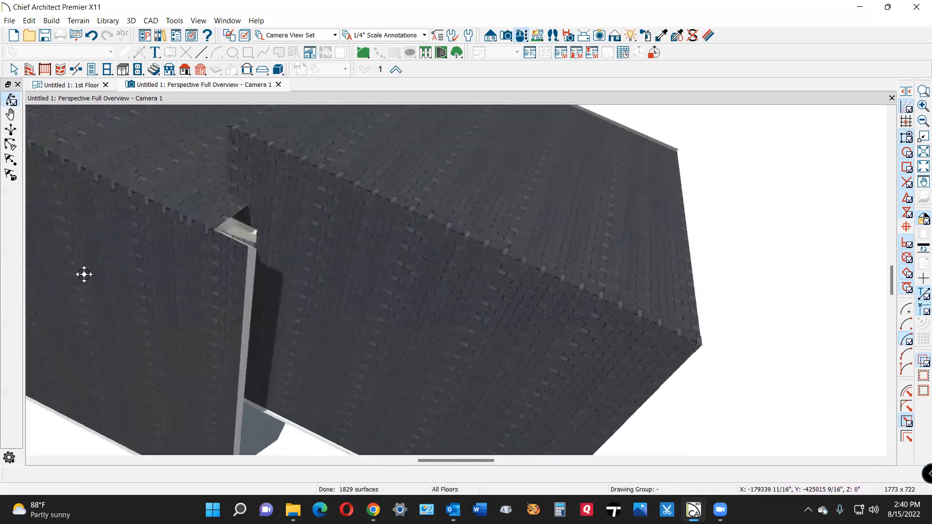
click(251, 219)
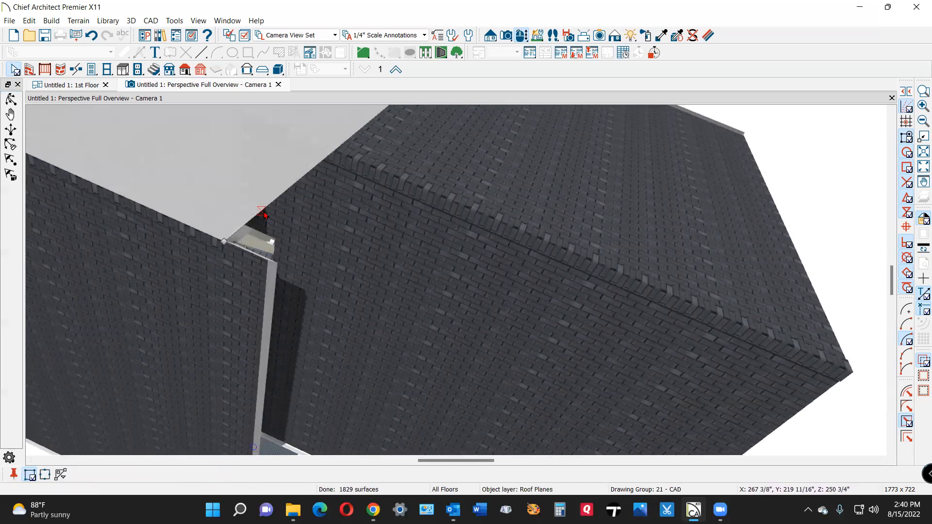
click(264, 213)
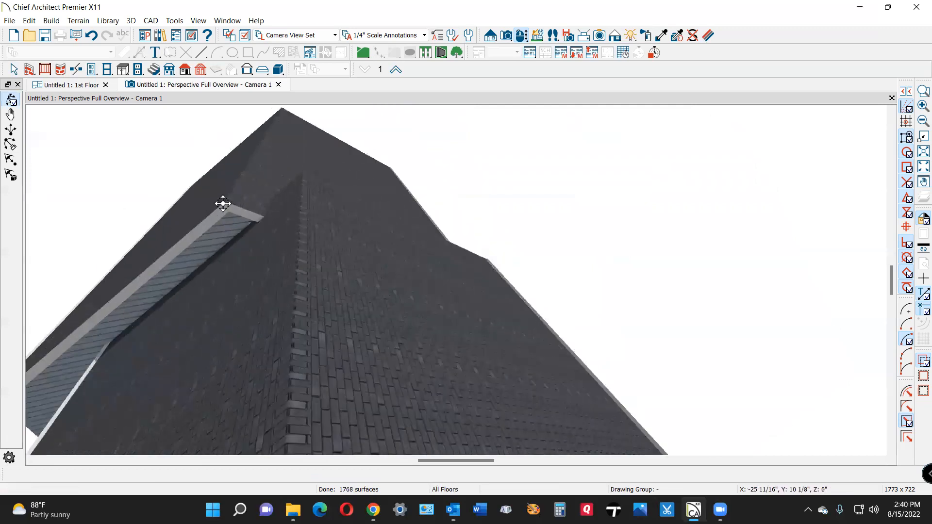
Orbit out from the junction to view the whole house roof from outside
drag(224, 204, 59, 243)
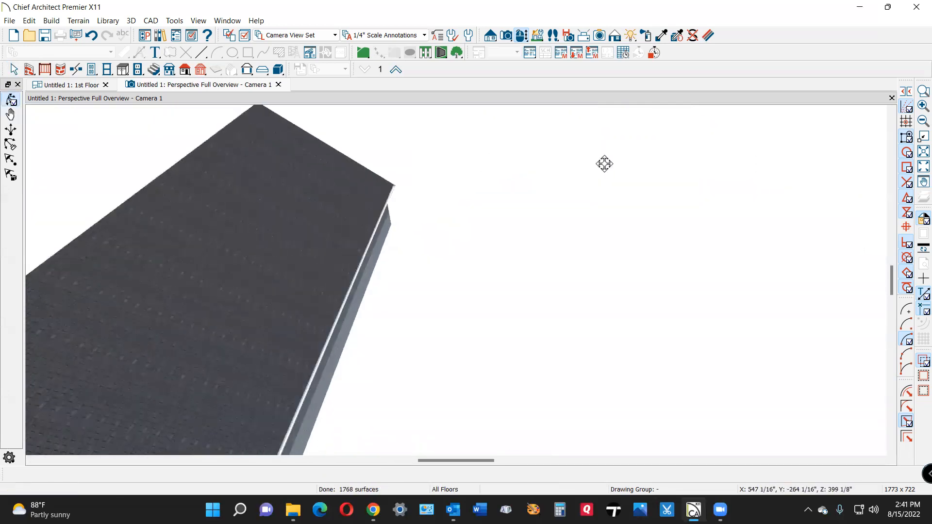
drag(604, 163, 287, 243)
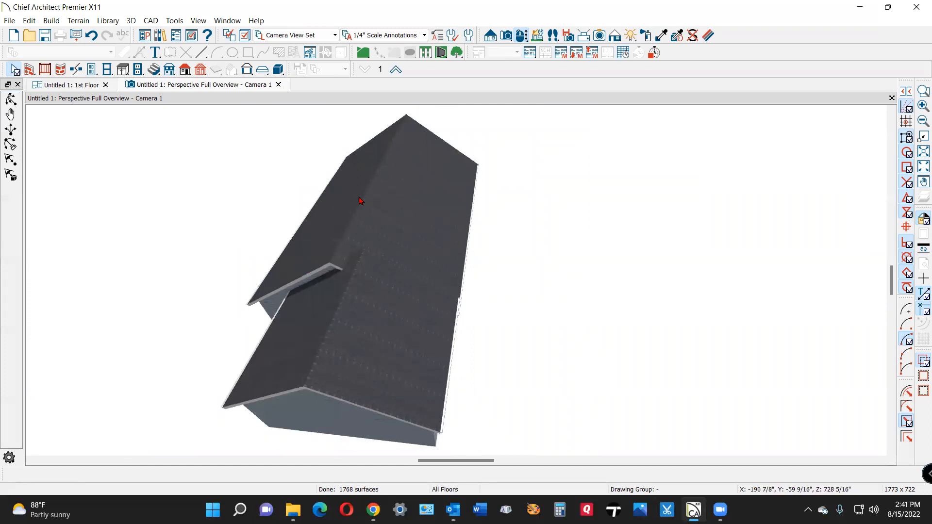
mouse_move(458, 310)
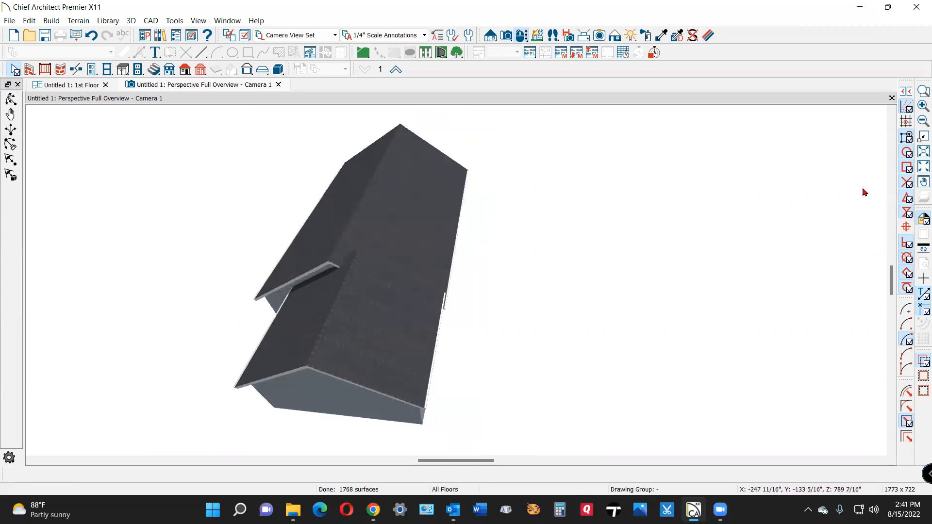
mouse_move(513, 255)
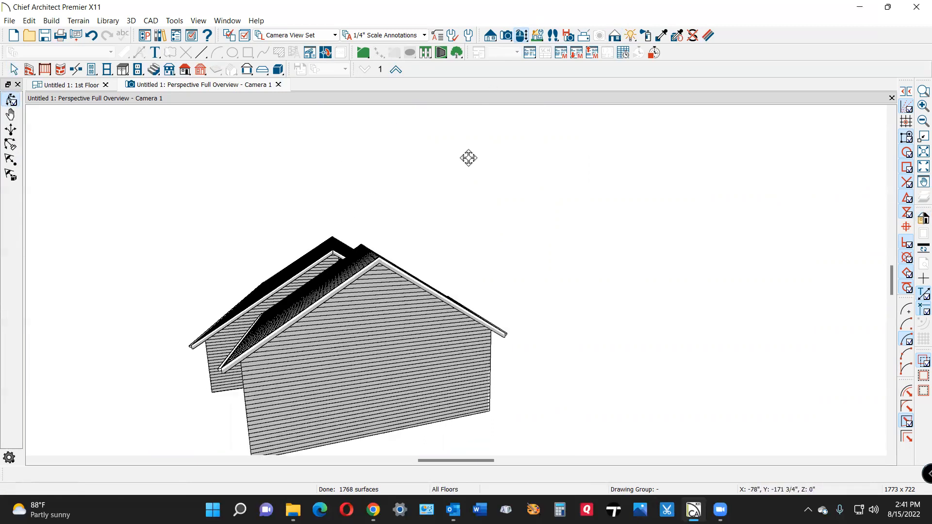
Orbit down under the lower gable and select the attic wall at the junction
drag(467, 157, 255, 247)
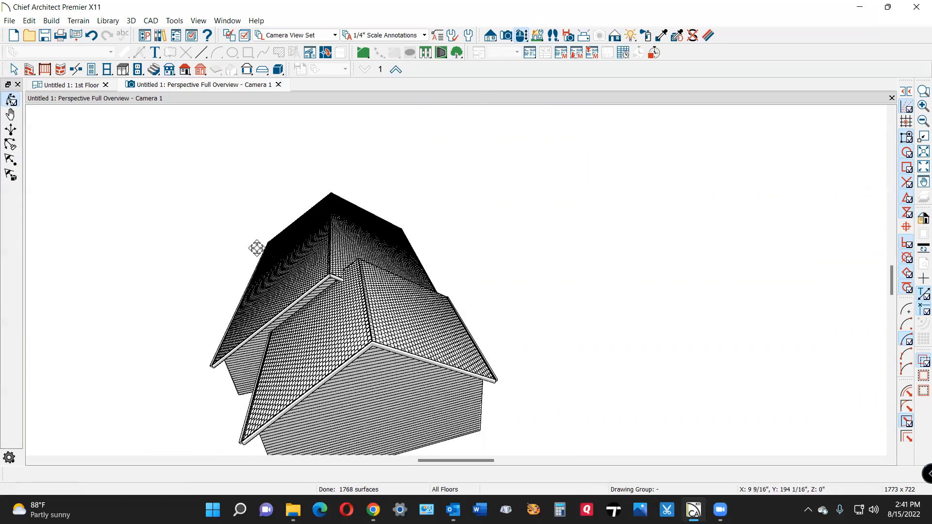
drag(255, 247, 545, 204)
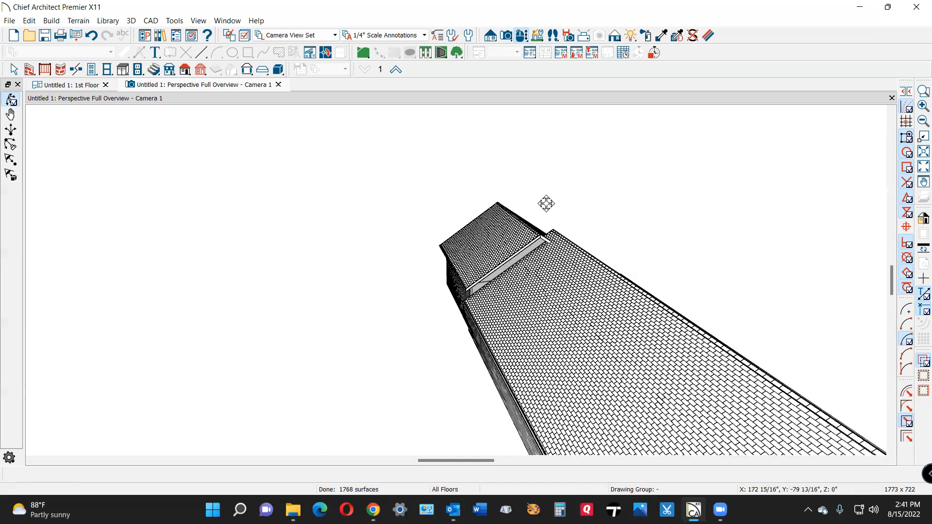
drag(545, 203, 536, 201)
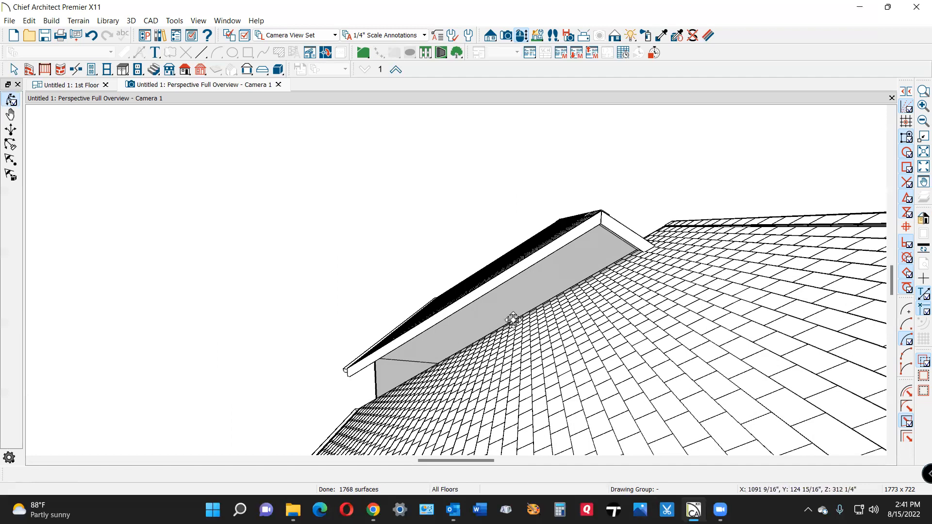
mouse_move(523, 302)
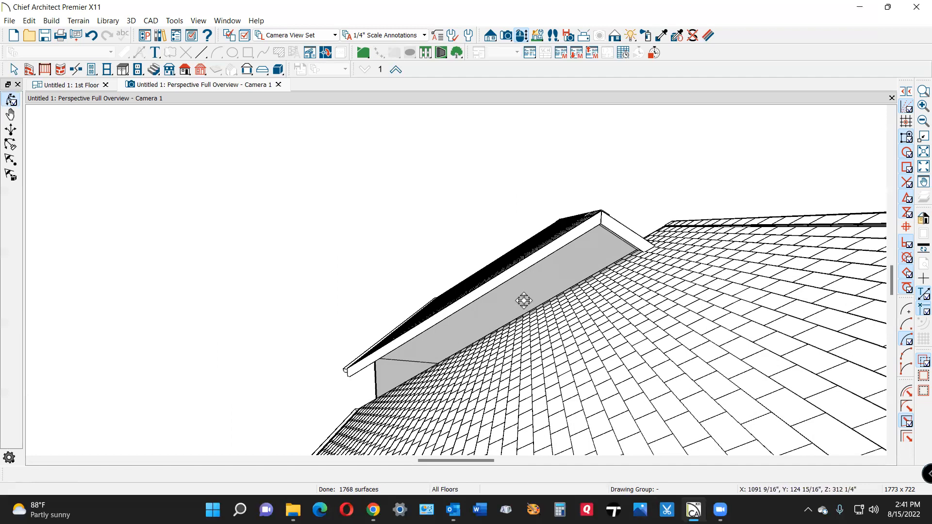
click(522, 301)
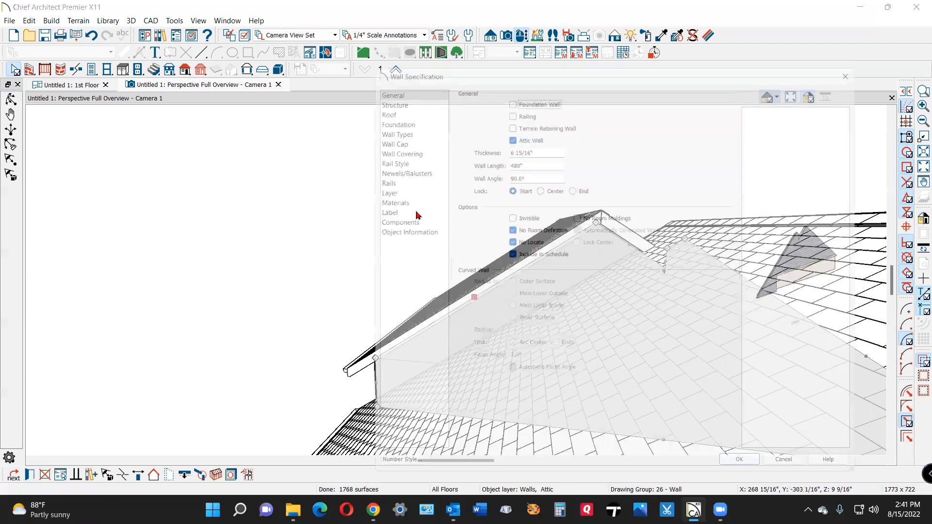
Cancel the Wall Specification dialog and create a Full Camera view of the house
click(385, 123)
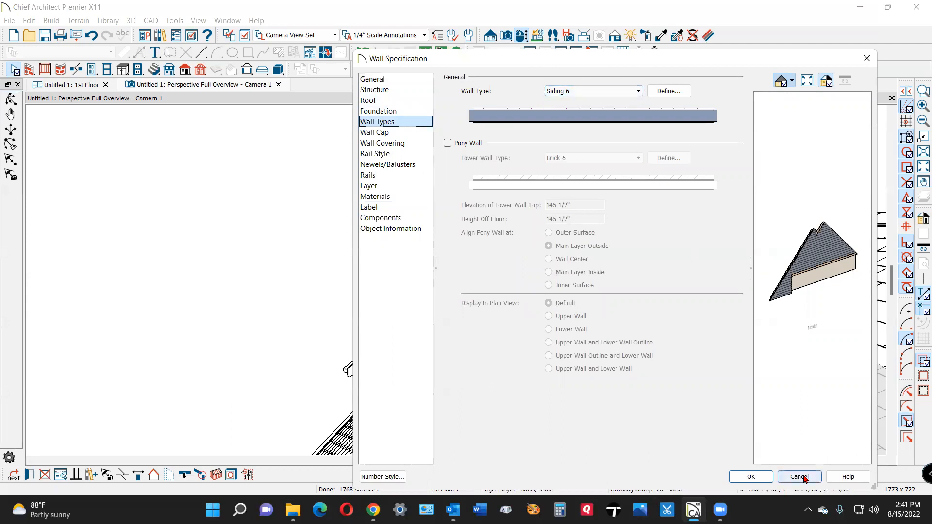
click(799, 476)
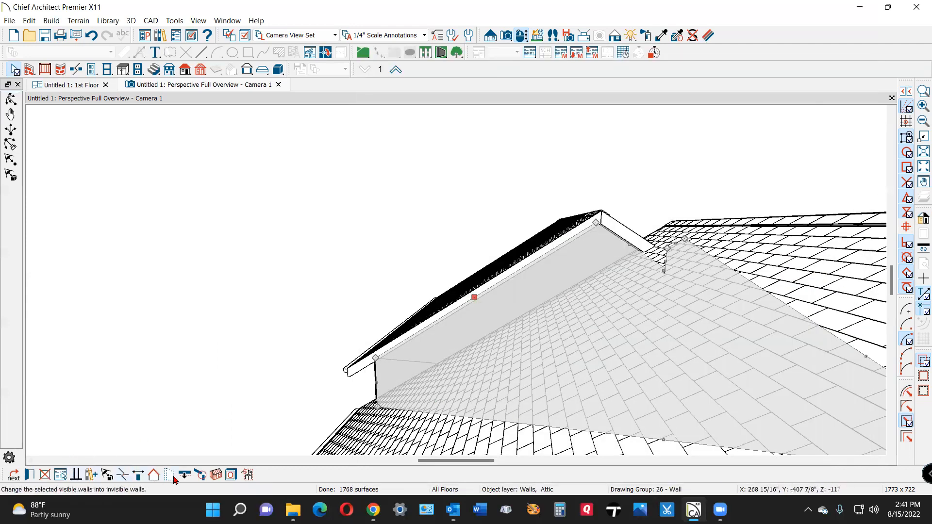
click(169, 475)
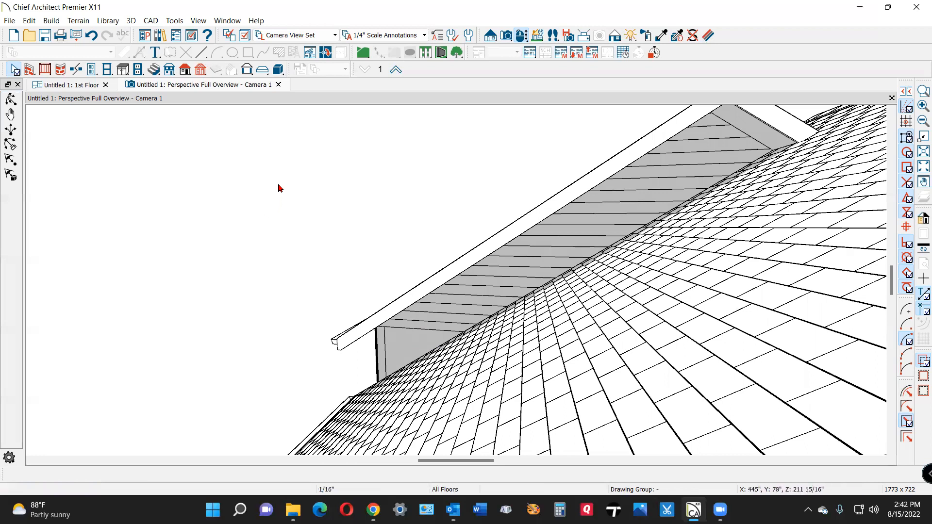
click(72, 84)
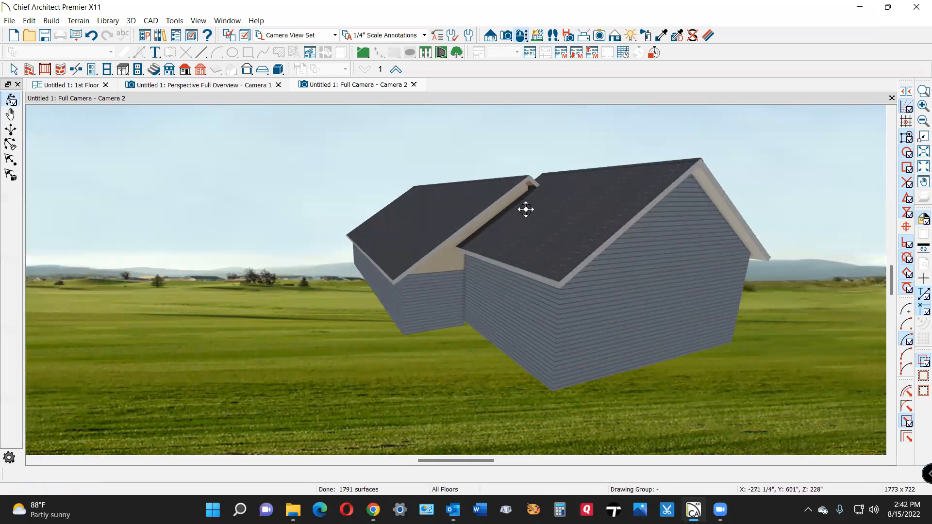
Go up to the Attic floor, select the attic gable wall and reshape its outline along the roof
click(72, 84)
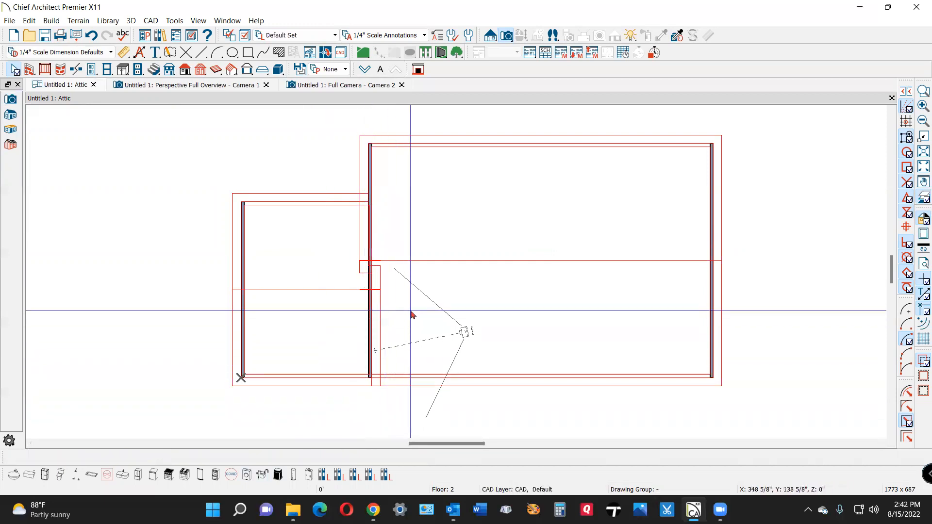
click(187, 84)
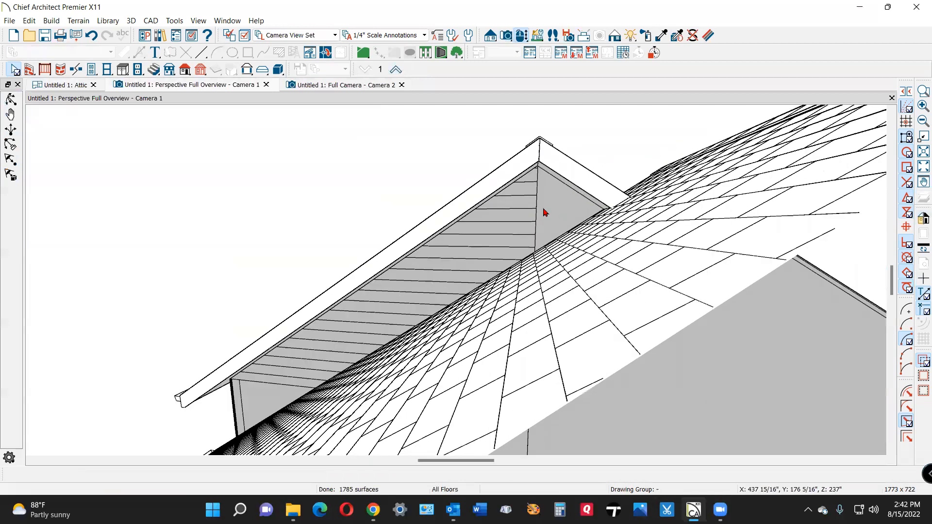
click(536, 207)
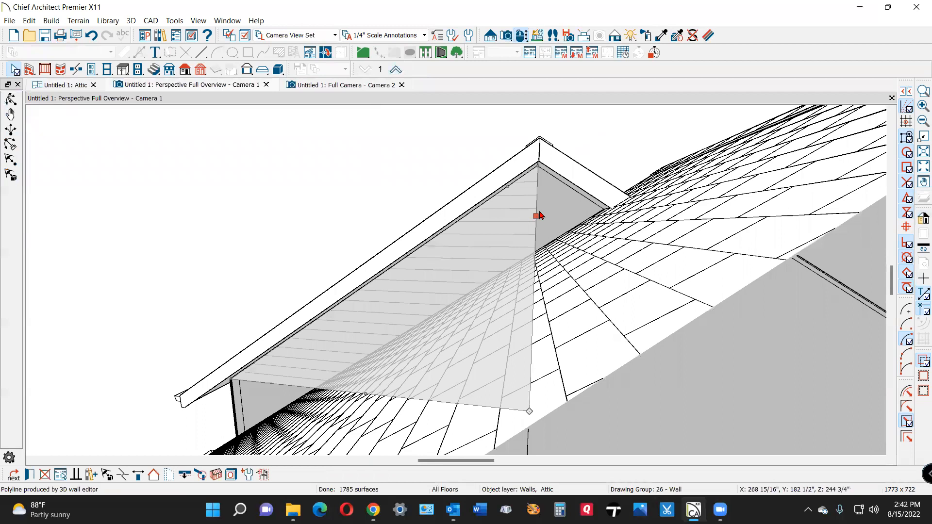
drag(536, 215, 601, 245)
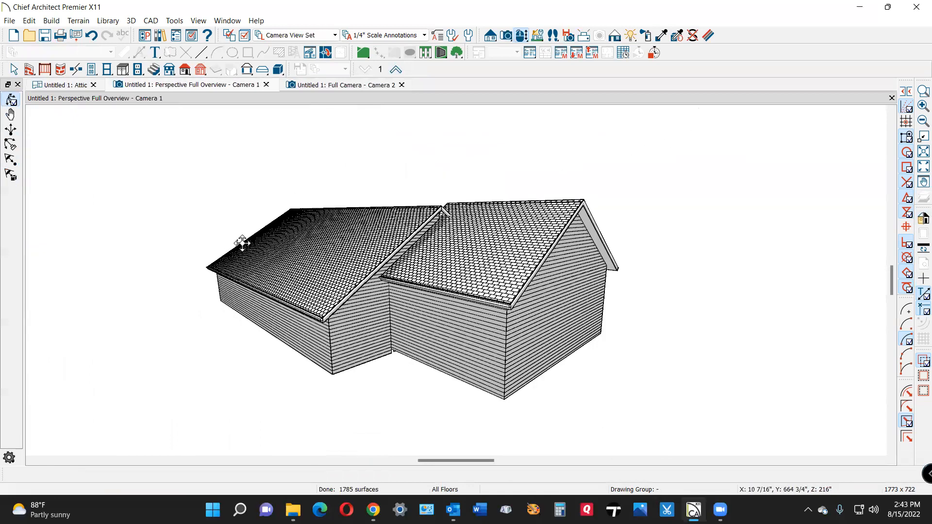
Orbit closer to the roof junction and return to the rendered camera view
drag(241, 240, 454, 229)
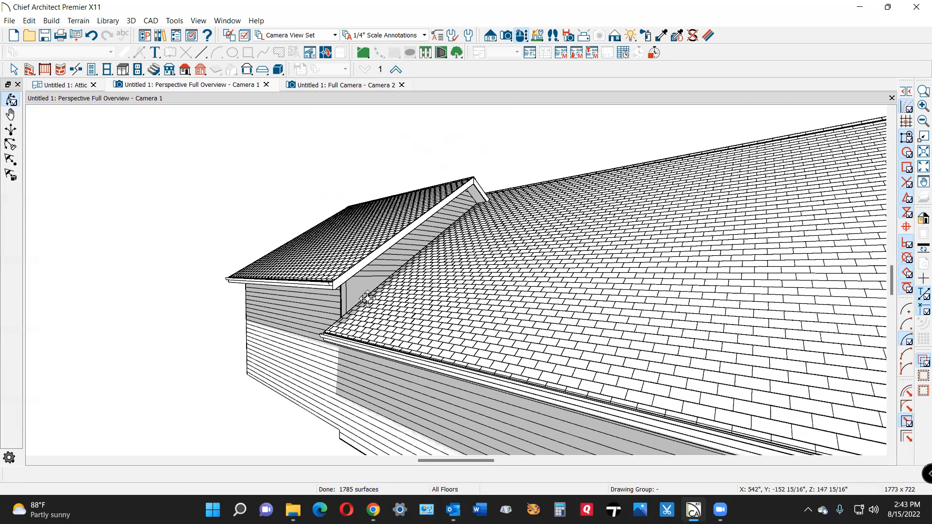
click(344, 84)
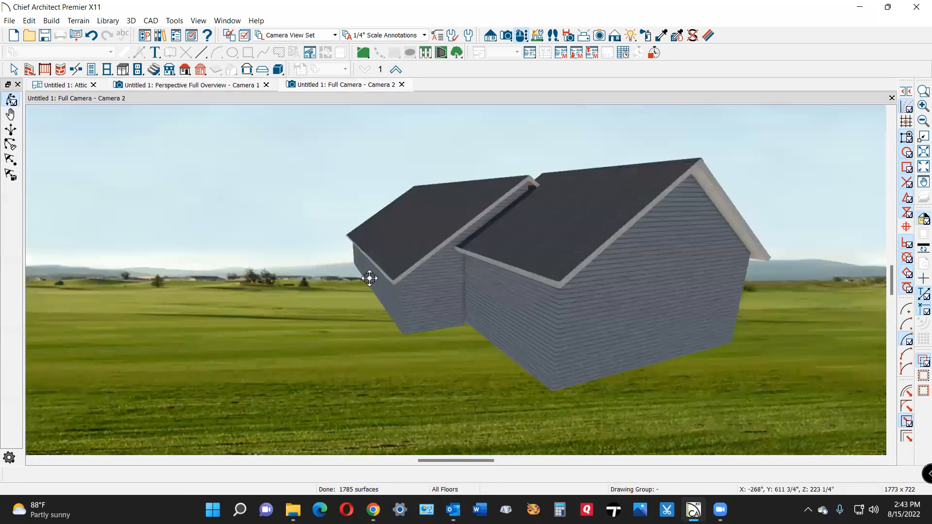
In a Cross Section view, pull the attic wall edges down to follow the roof line
click(66, 84)
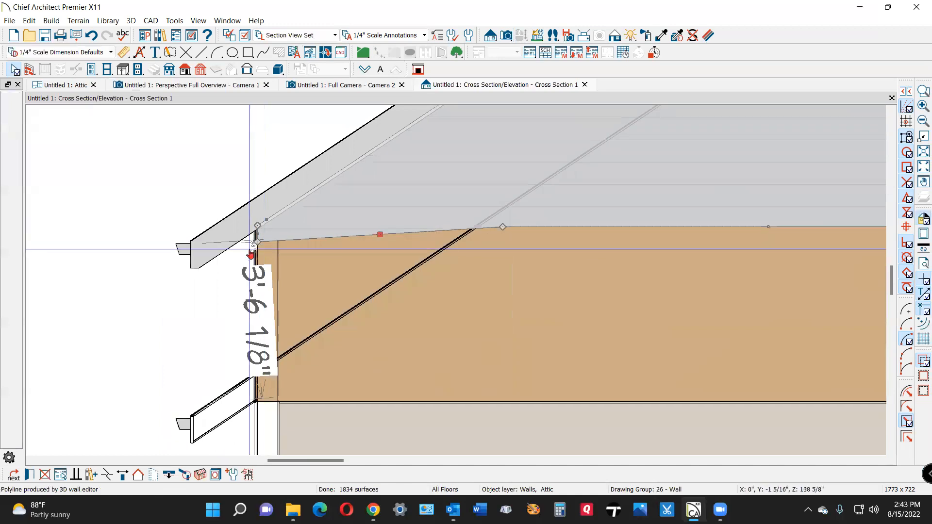
drag(257, 241, 256, 273)
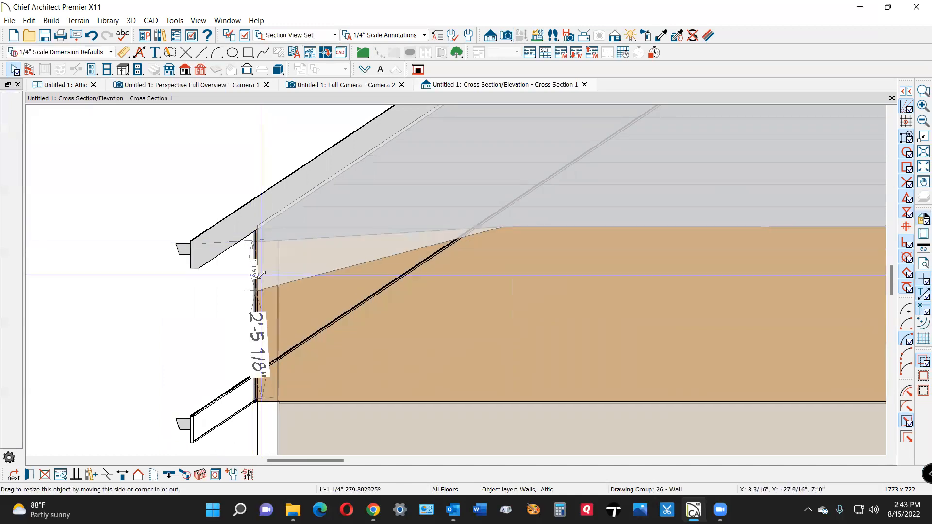
drag(256, 274, 264, 383)
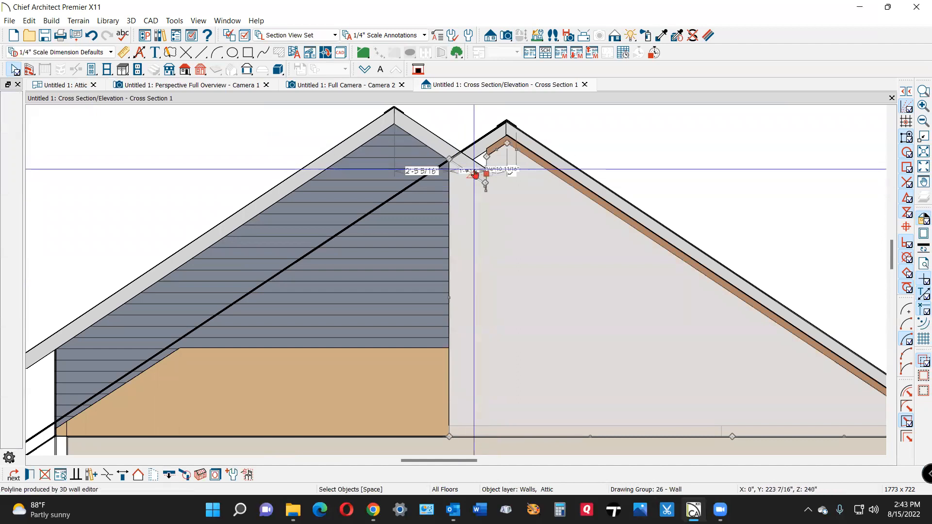
click(63, 85)
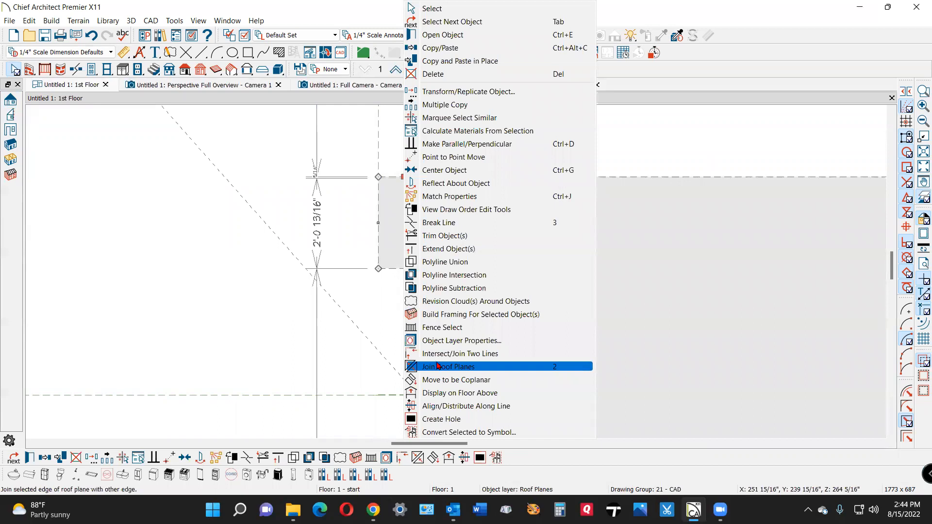
Join the offset roof plane's edge to the other roof and stretch it in plan to meet it
click(448, 367)
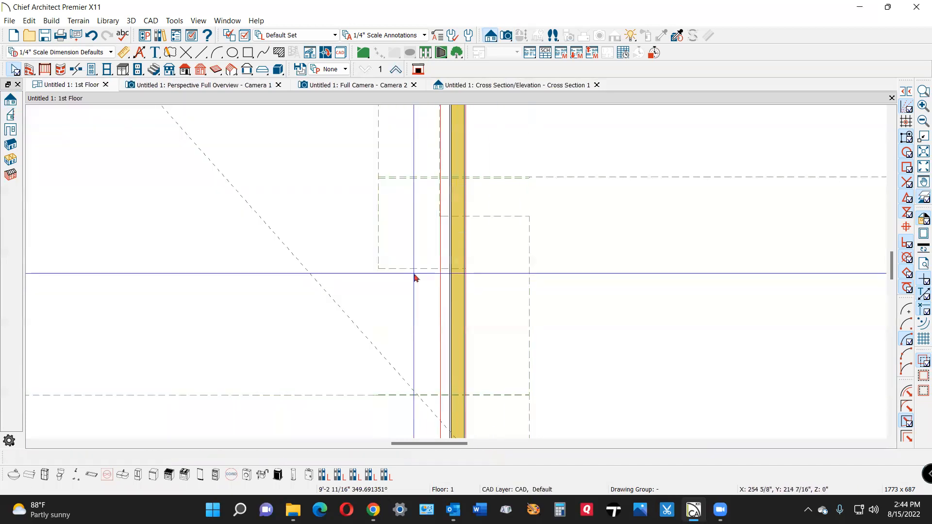
click(419, 277)
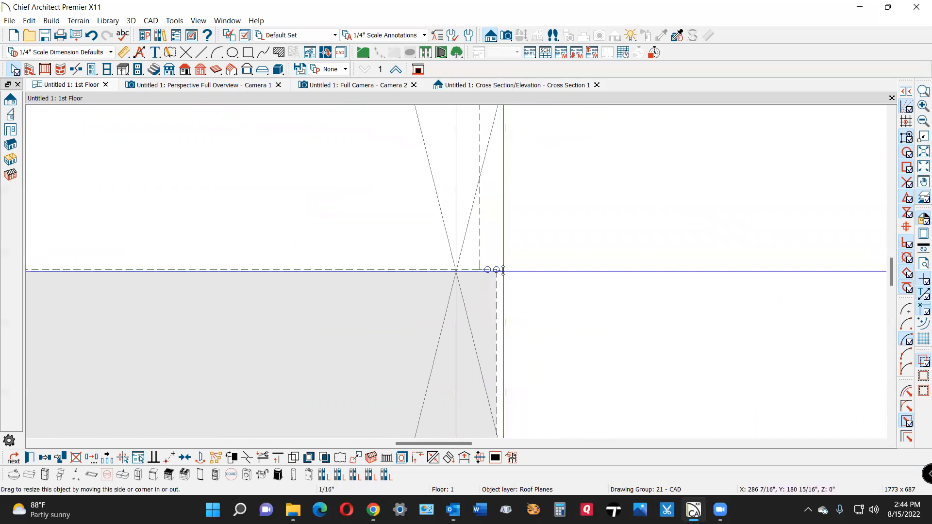
drag(502, 270, 490, 342)
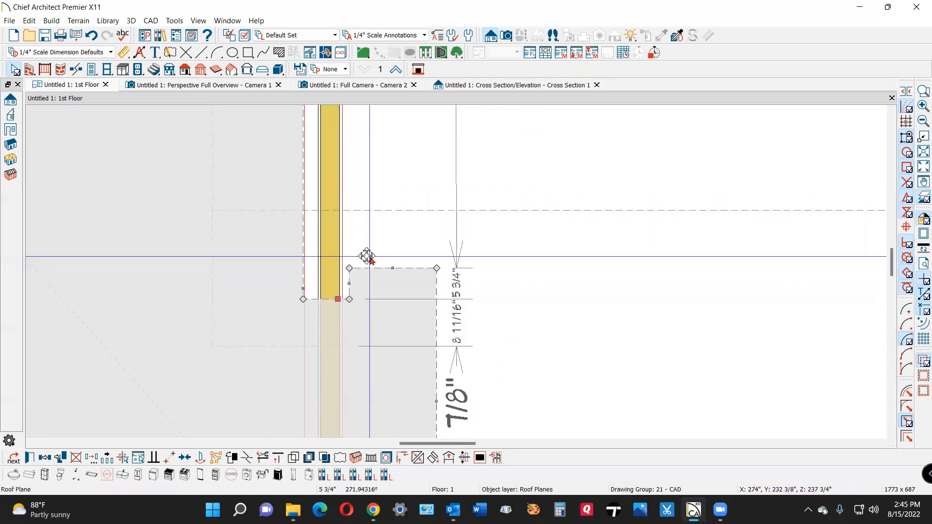
click(351, 85)
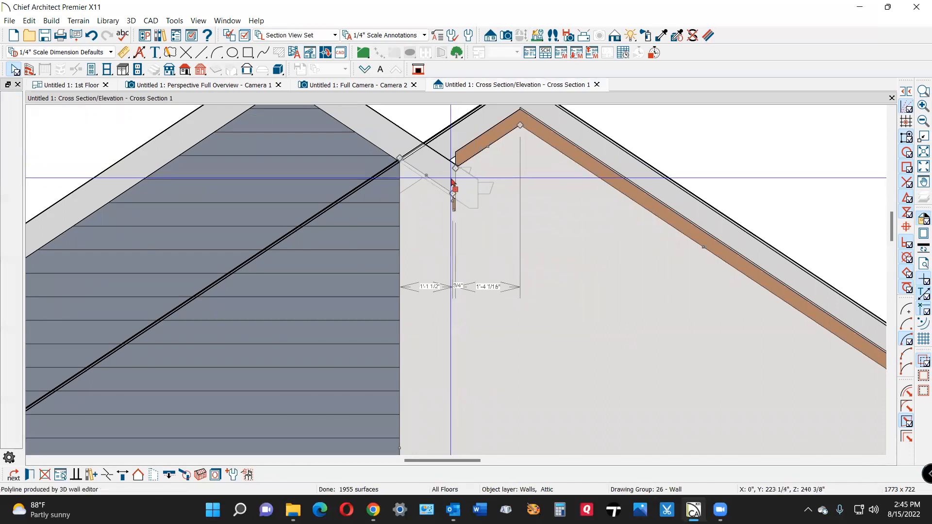
Adjust the roof plane corner in the 1st Floor plan and review the house in the Perspective Full Overview
click(73, 86)
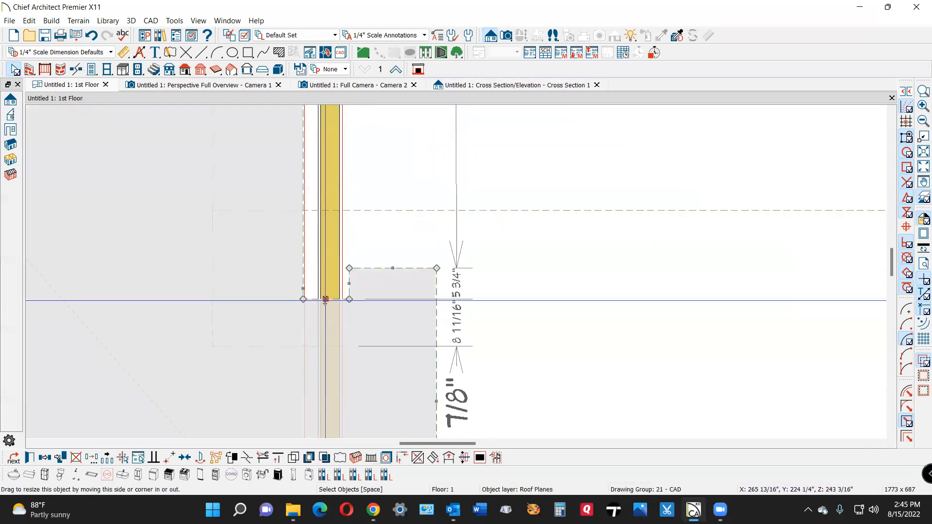
click(203, 85)
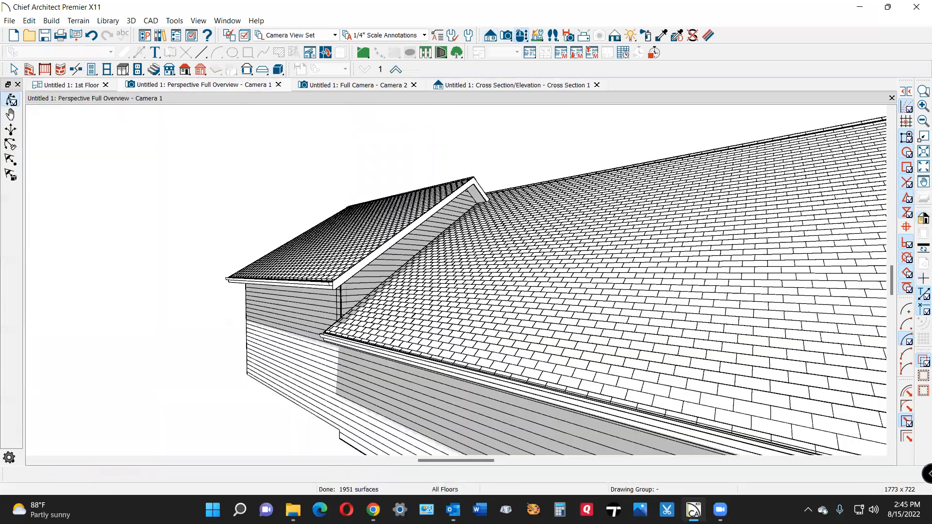
click(519, 86)
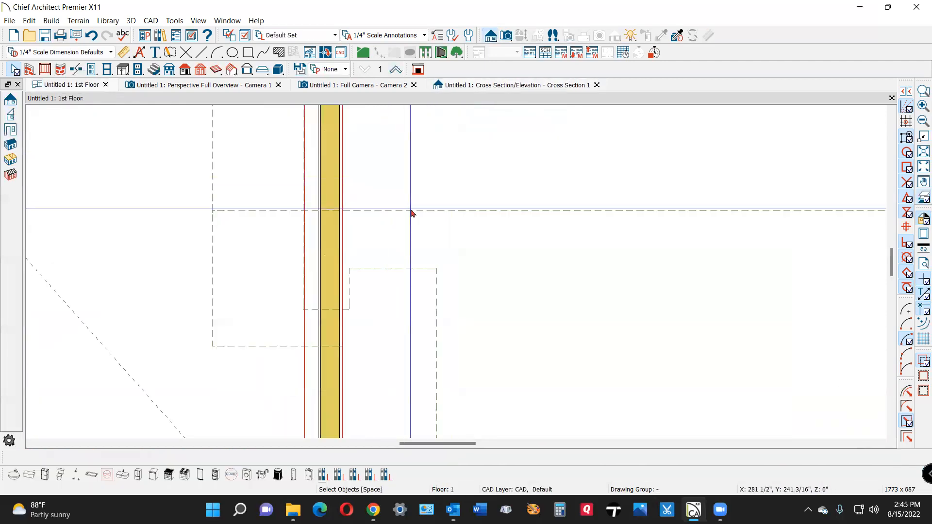
click(202, 84)
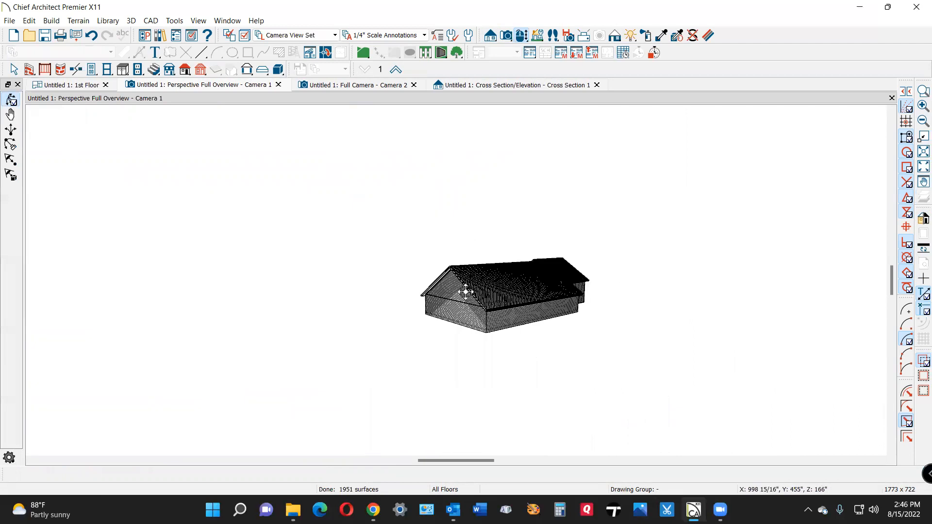
Orbit the 3D view in close to where the lower gable meets the main roof
drag(466, 292, 440, 254)
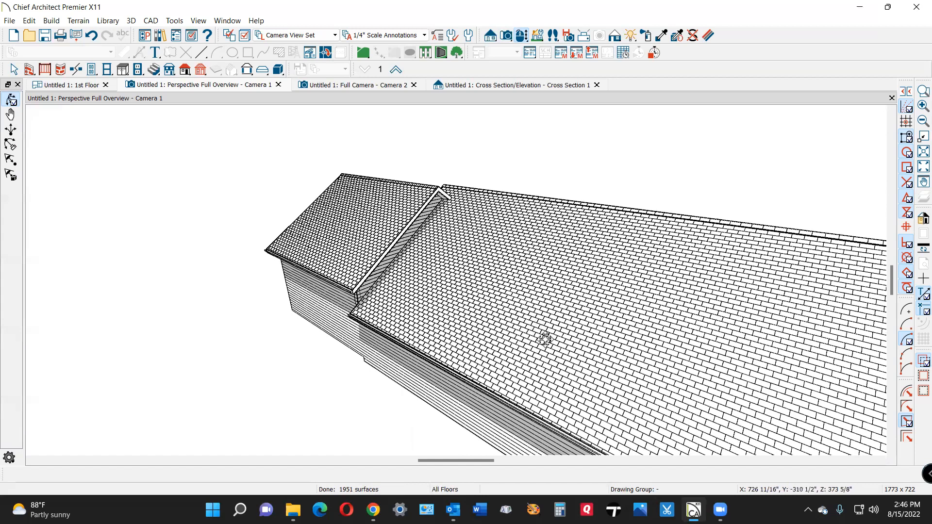
mouse_move(304, 112)
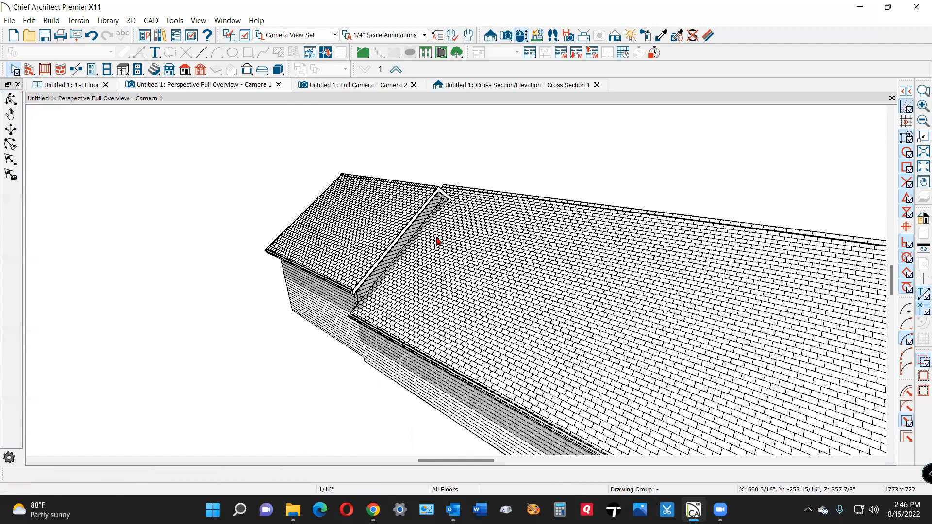
mouse_move(425, 234)
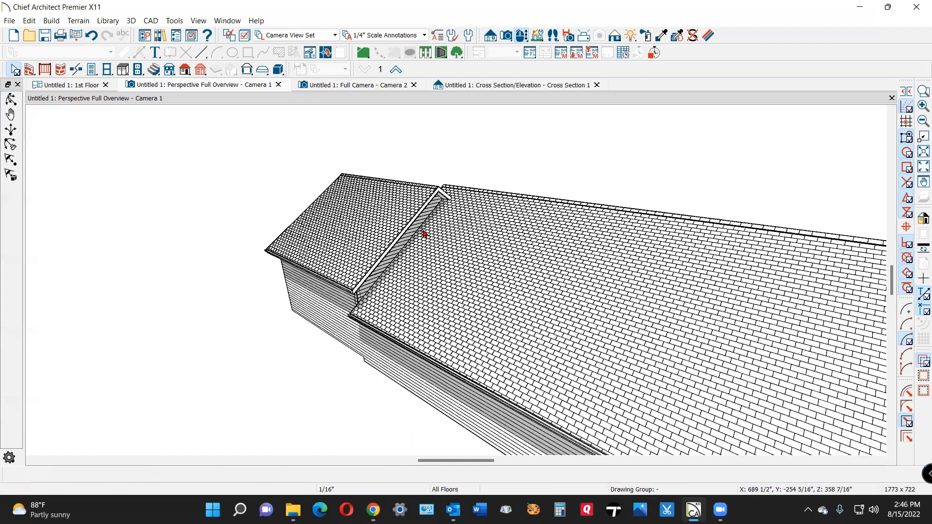